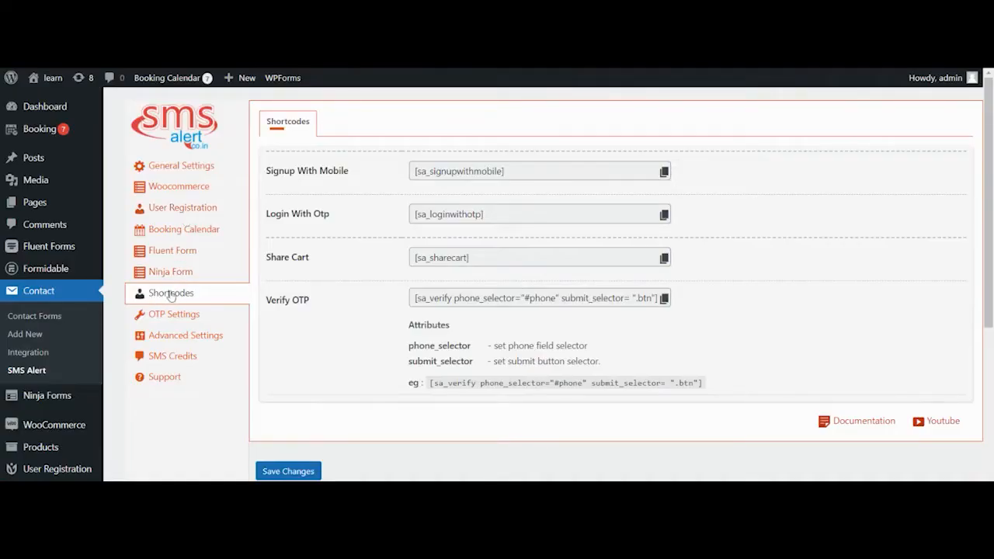
mouse_move(269, 178)
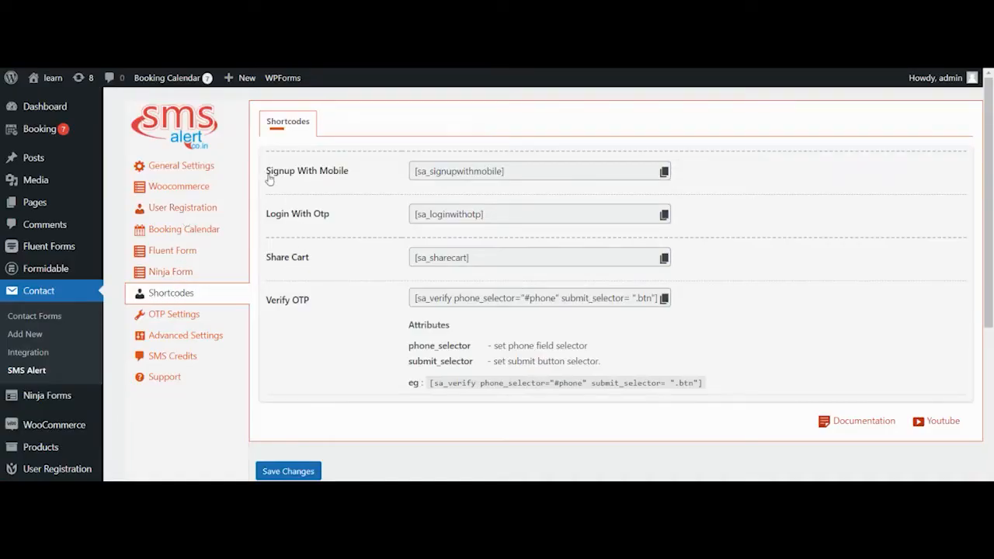
mouse_move(312, 201)
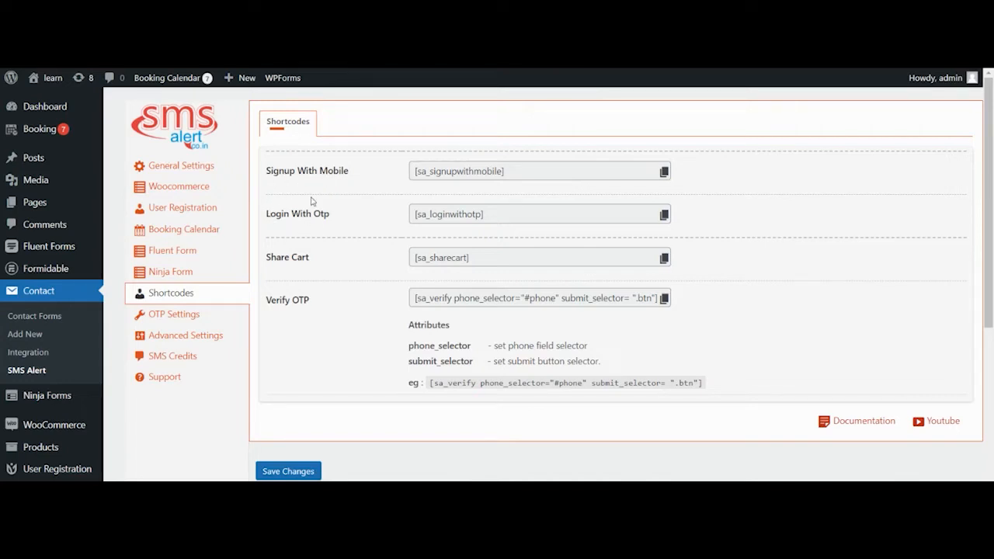
mouse_move(300, 267)
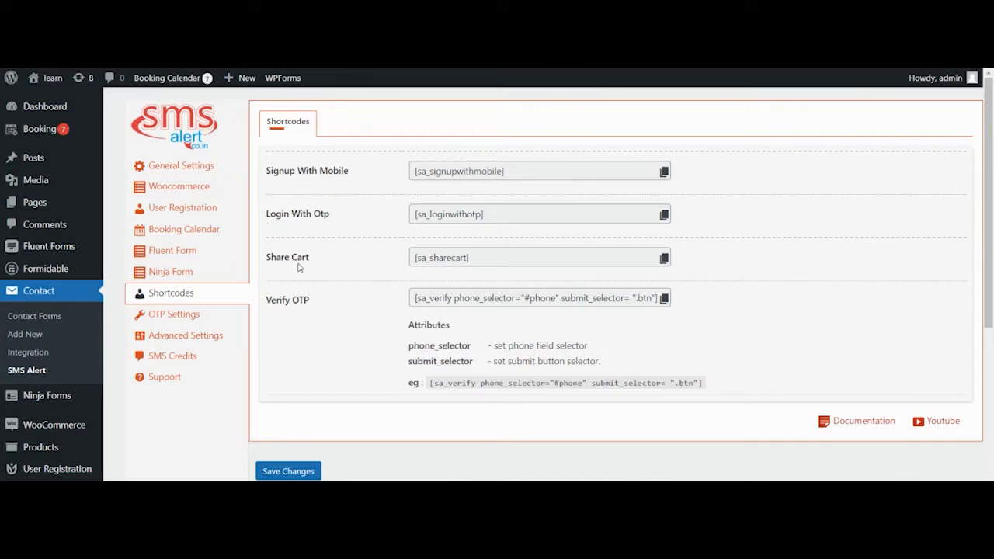
mouse_move(312, 309)
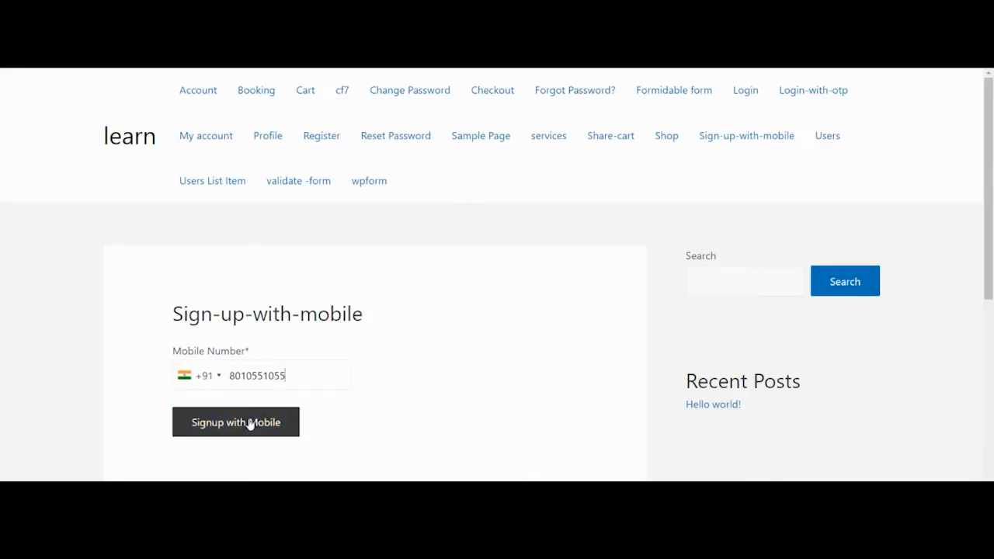
left_click(235, 422)
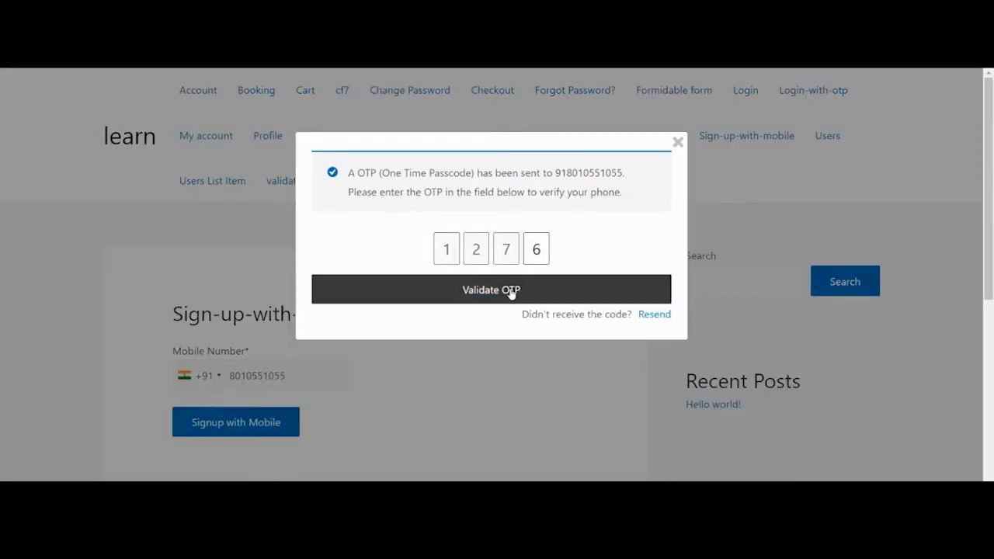
left_click(491, 290)
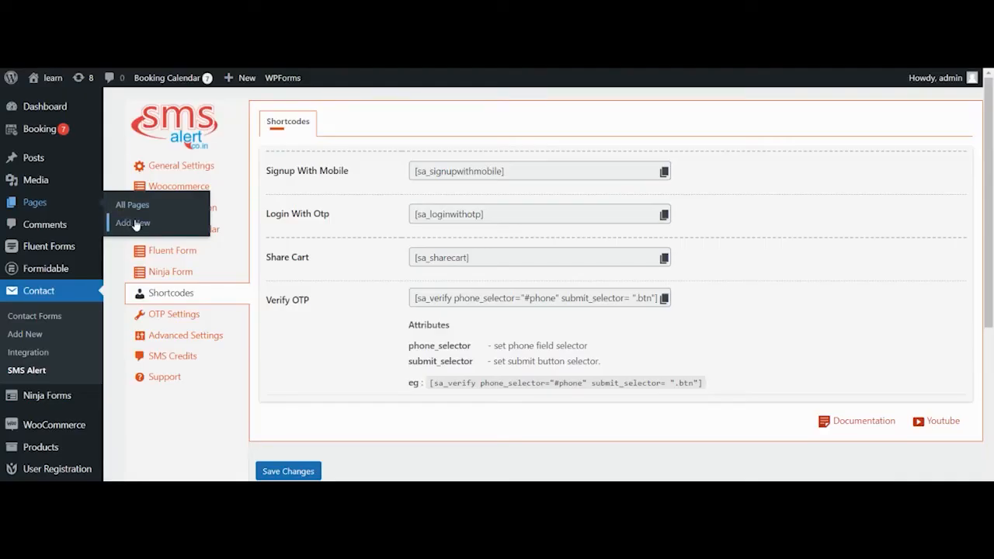
- List the site's pages and view the Login-with-otp page on the live site
left_click(132, 223)
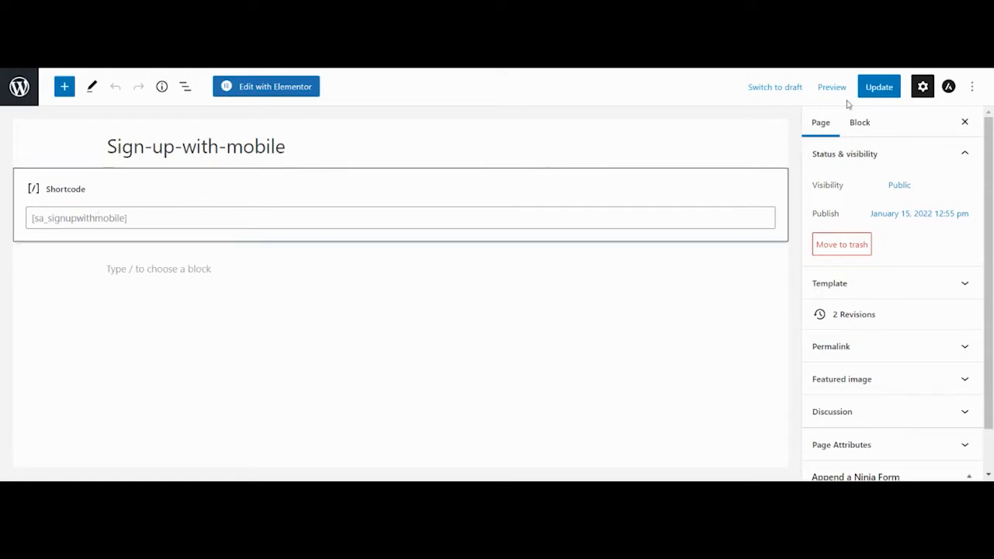
left_click(878, 86)
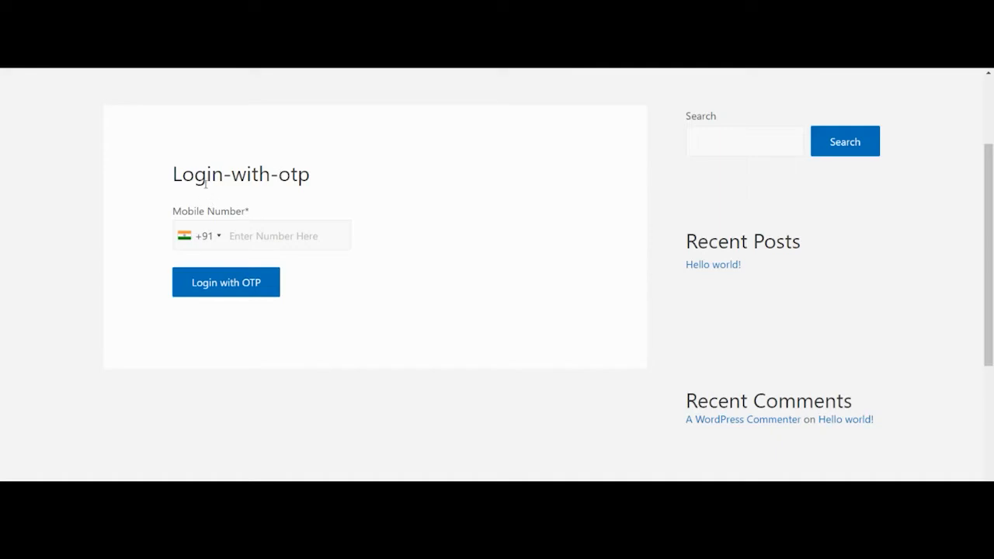
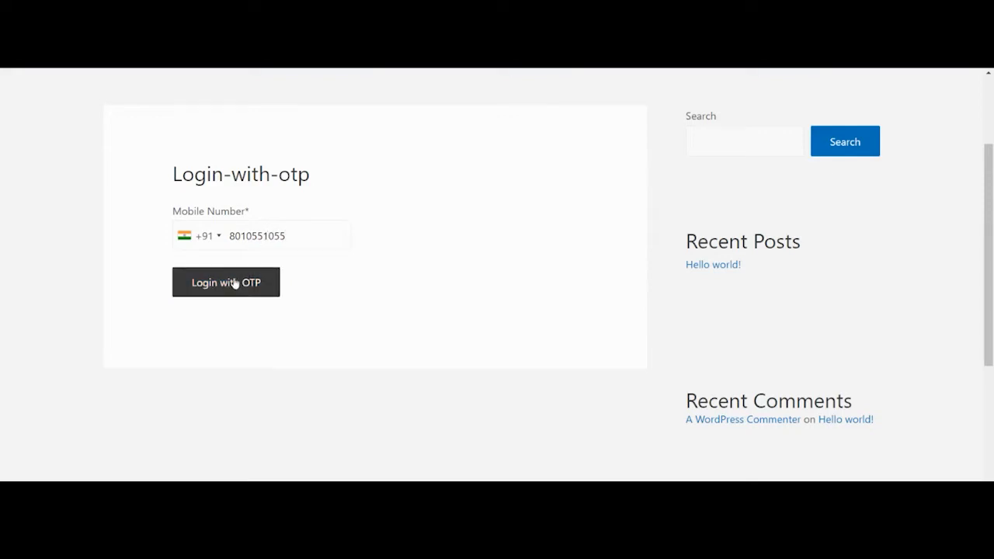
left_click(226, 282)
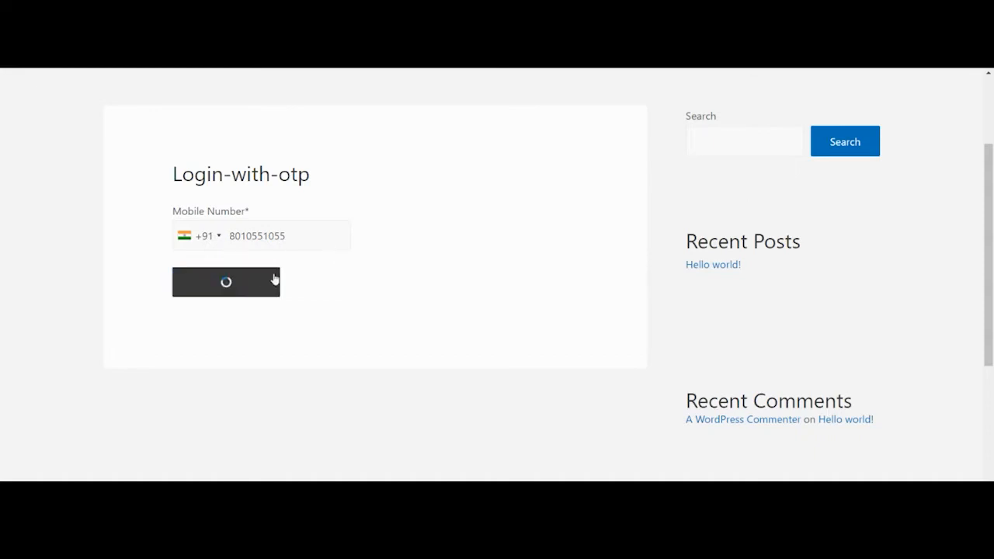
left_click(226, 282)
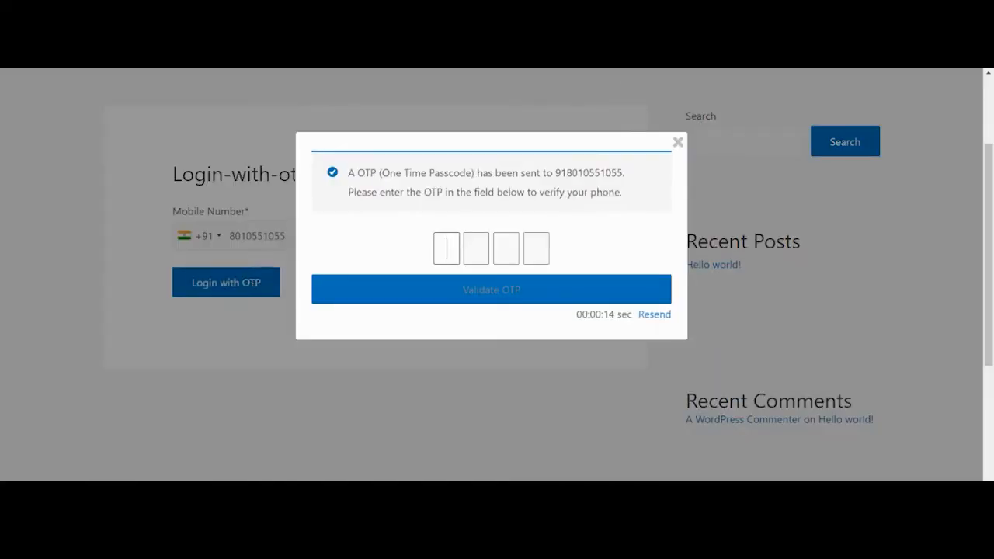
left_click(491, 276)
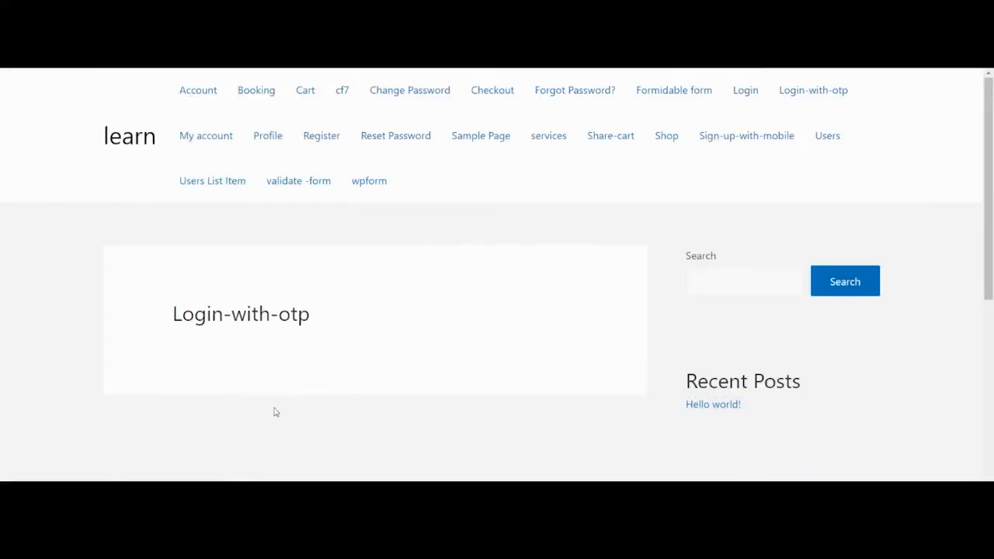
mouse_move(198, 90)
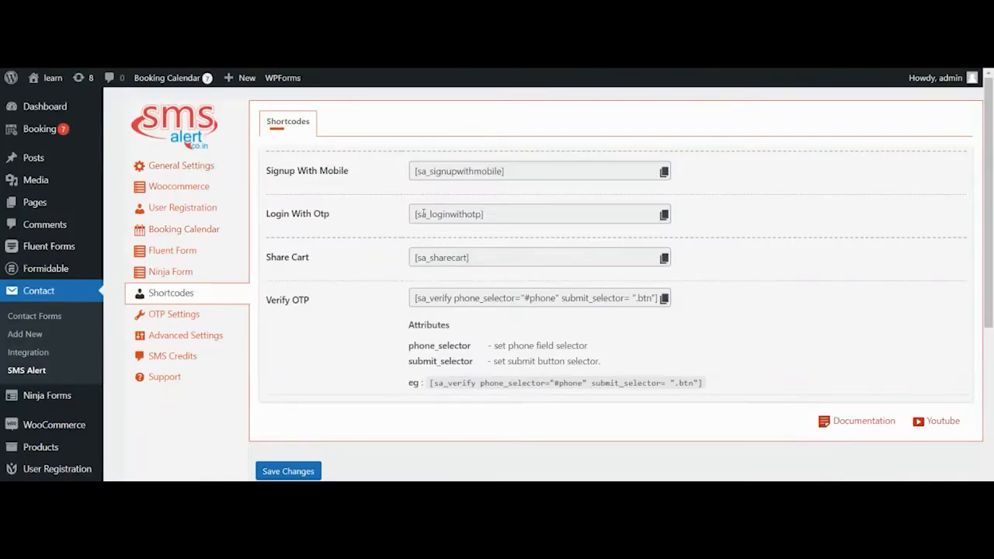
left_click(663, 214)
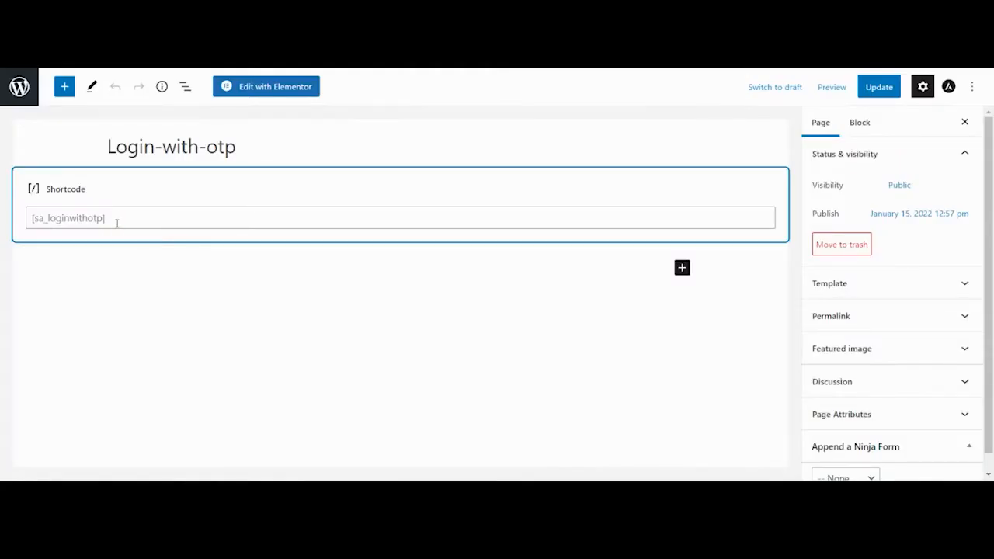
left_click(879, 86)
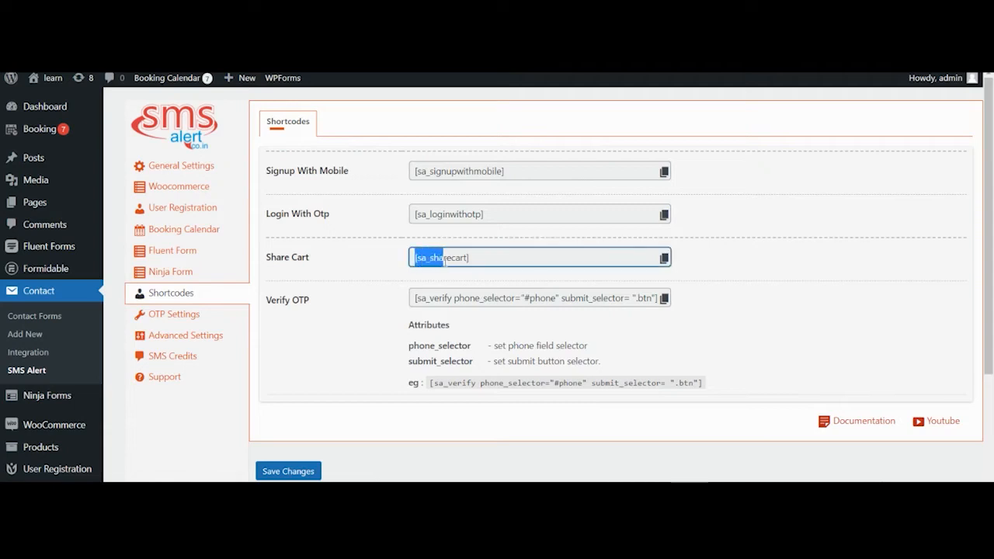
- Open the headphones product and send the shared cart to the second contact
left_click(476, 274)
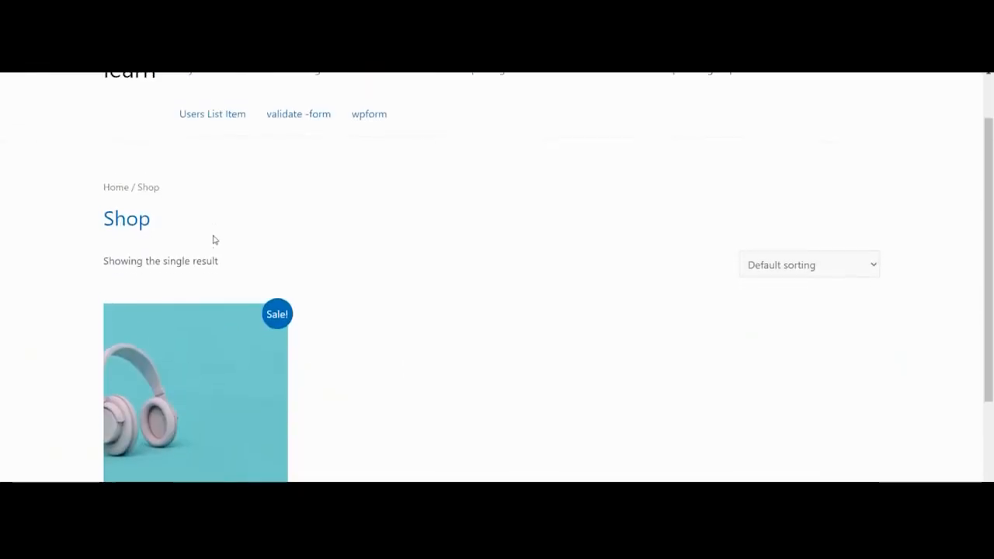
scroll("up", 3)
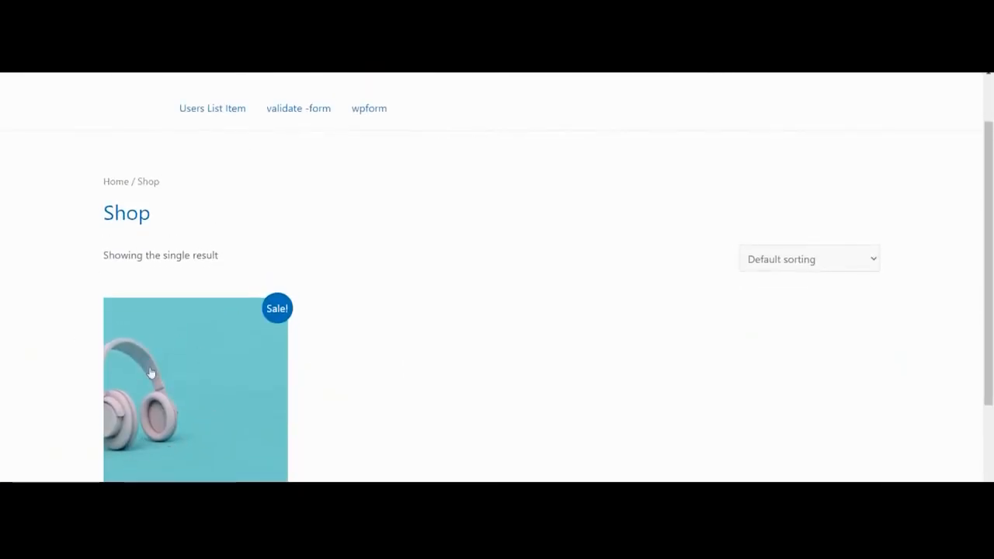
left_click(611, 135)
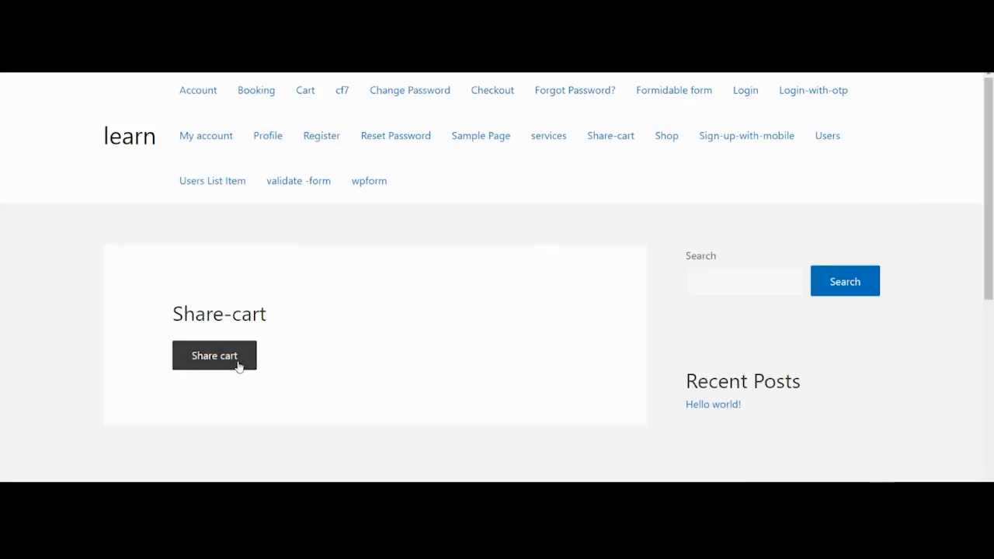
left_click(215, 355)
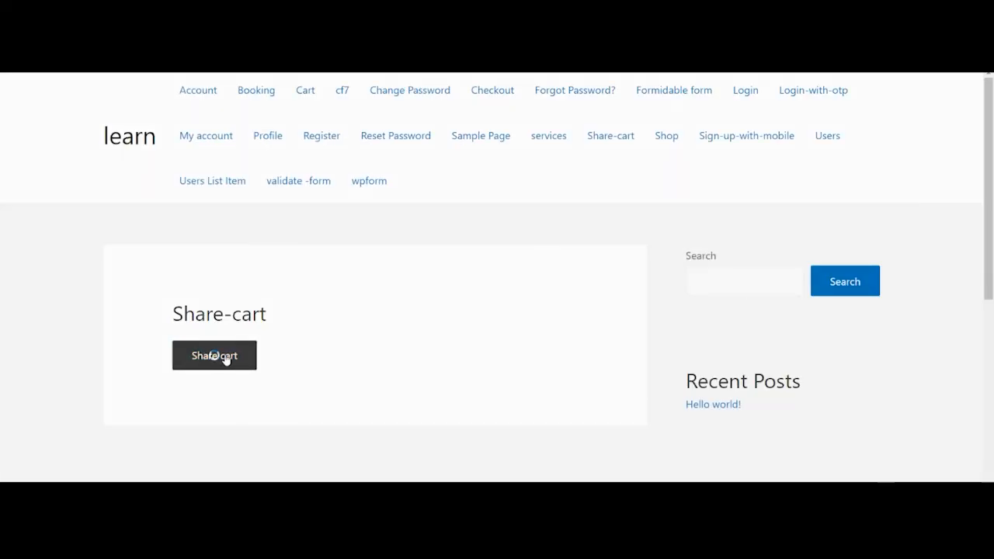
left_click(213, 355)
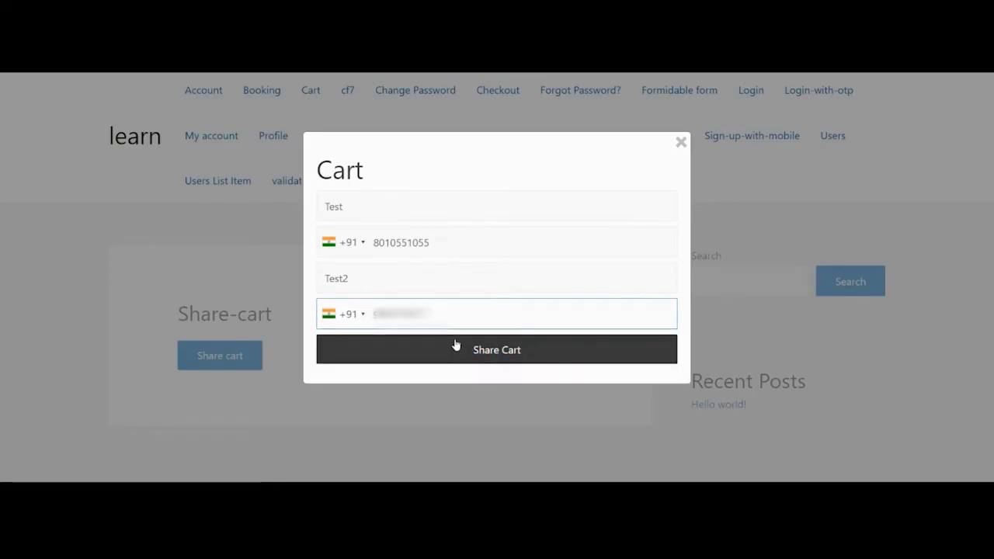
left_click(497, 349)
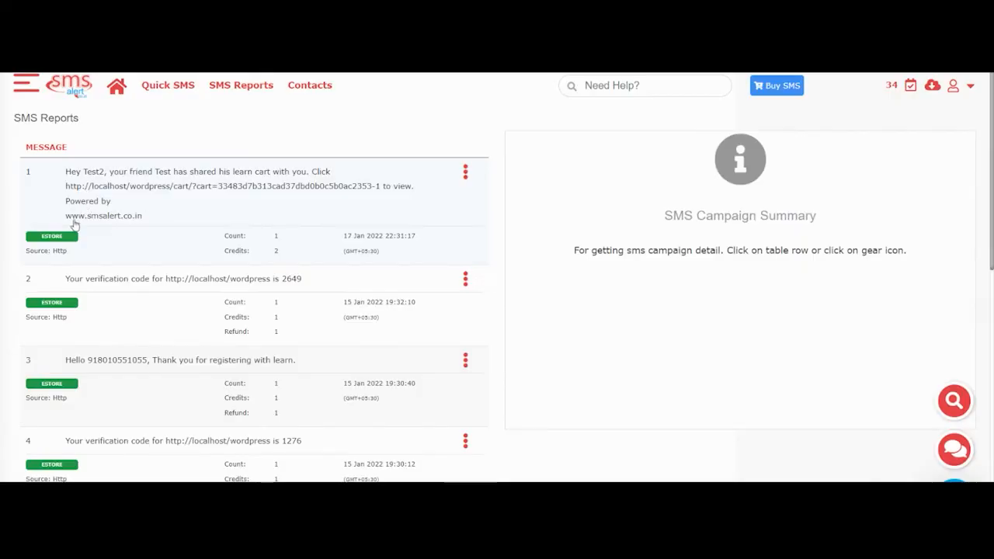
mouse_move(276, 201)
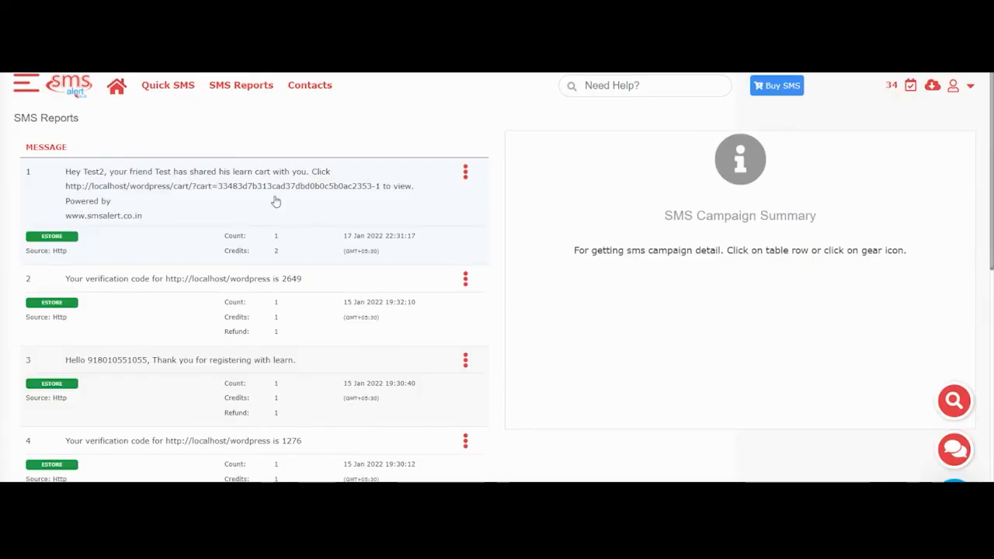
mouse_move(465, 374)
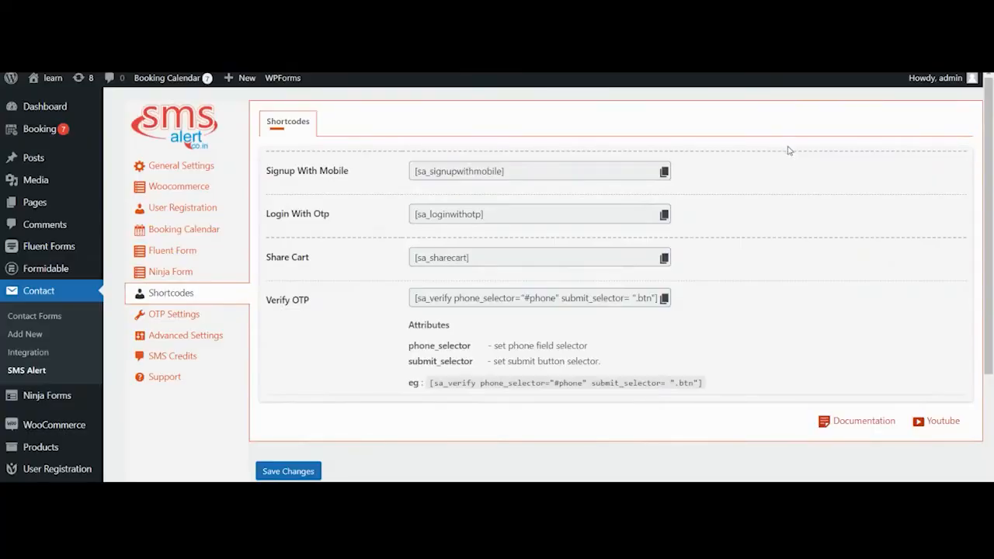
mouse_move(665, 262)
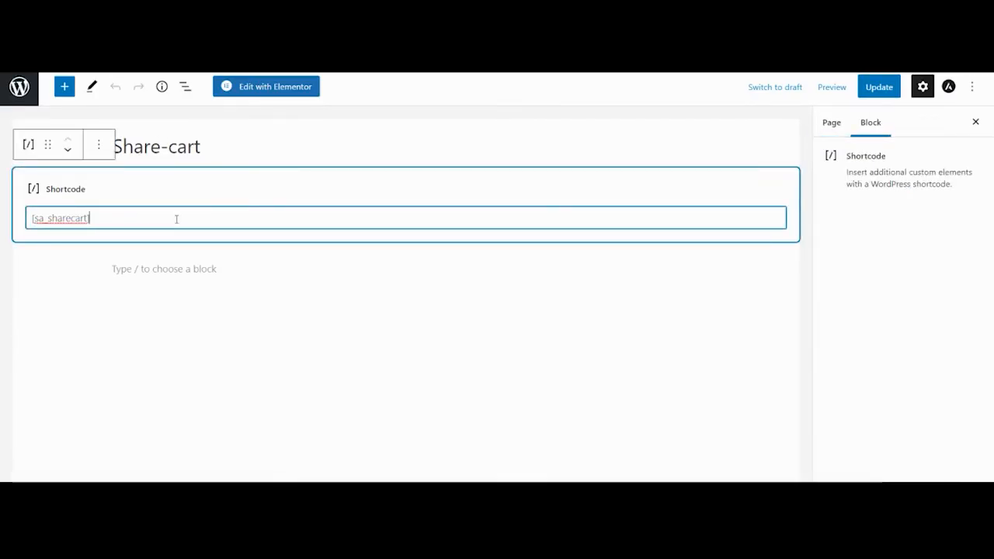
- Edit the [sa_sharecart] page, add the Headphone to the cart, and open the share-cart form
left_click(878, 86)
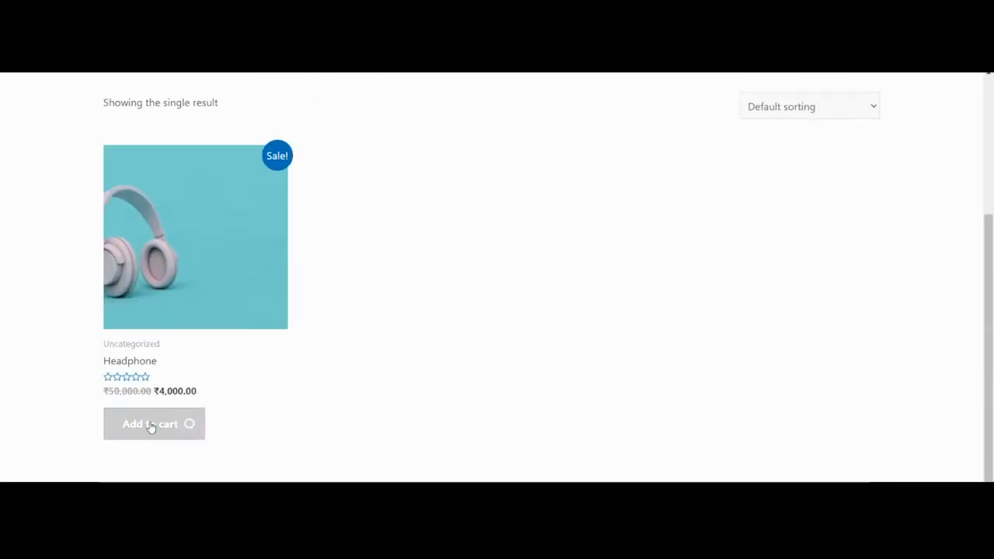
left_click(154, 424)
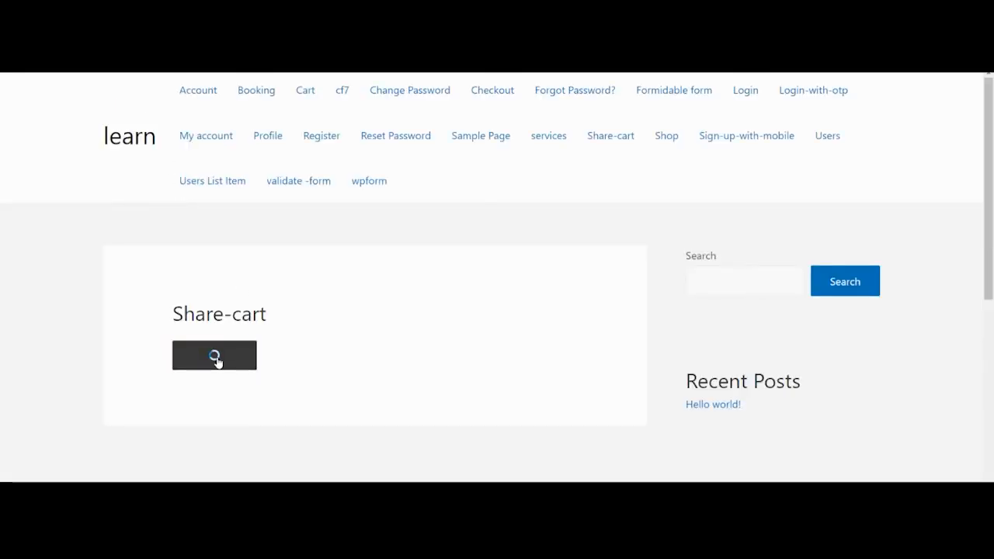
left_click(215, 355)
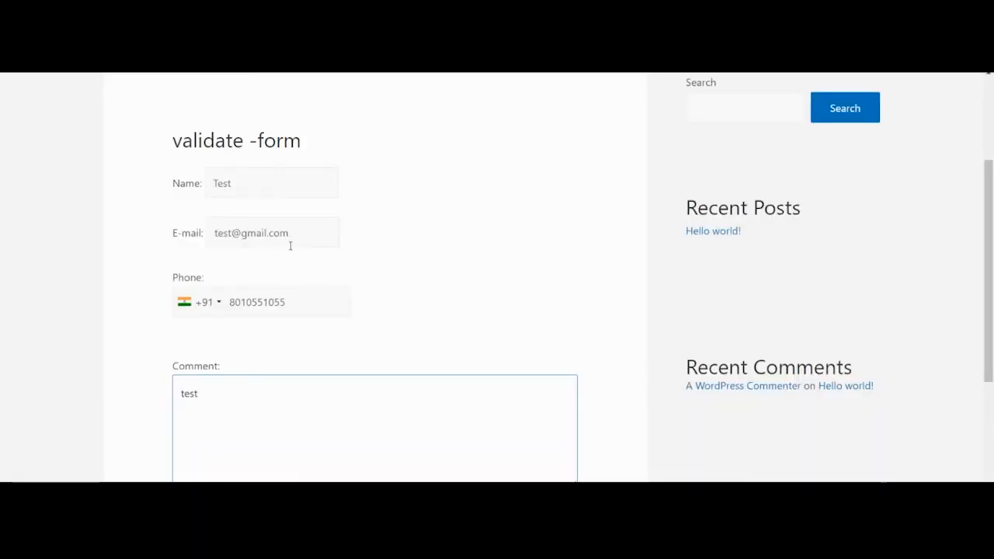
- Submit the filled validate-form, then enter and validate the SMS passcode
scroll("down", 3)
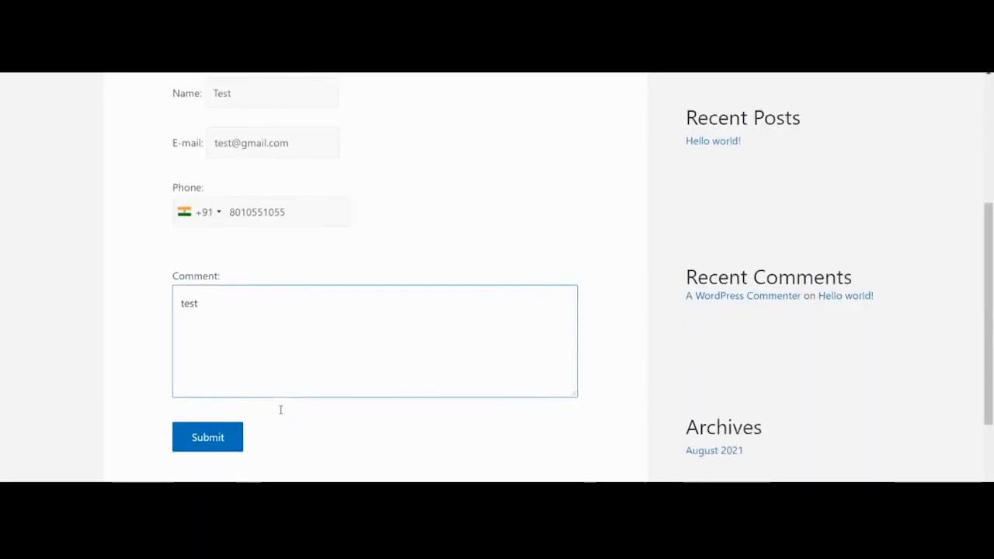
left_click(207, 436)
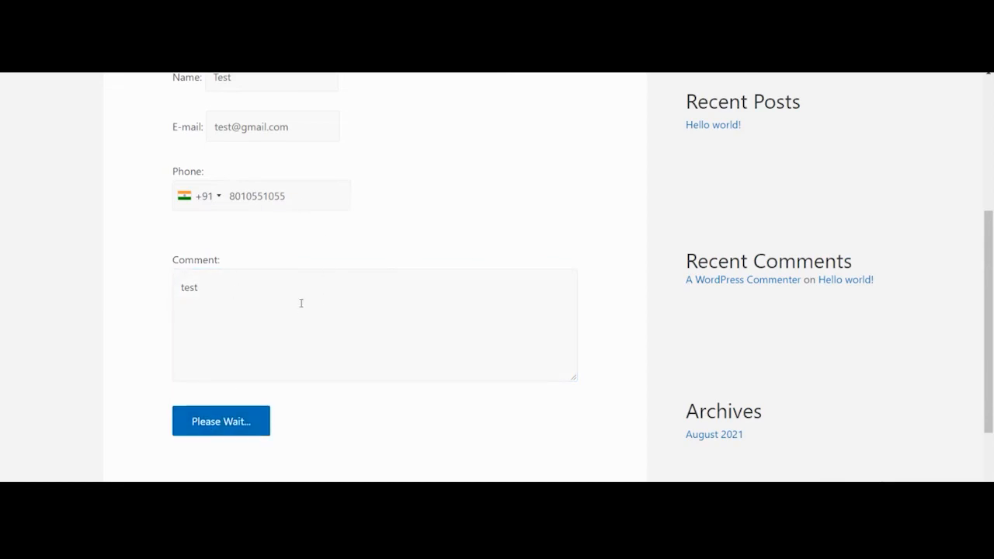
left_click(221, 420)
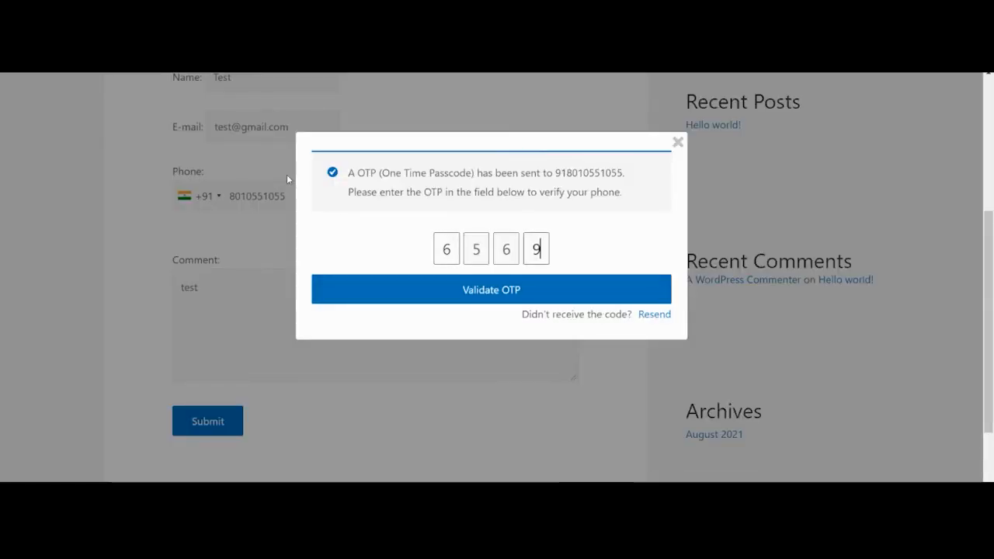
left_click(491, 289)
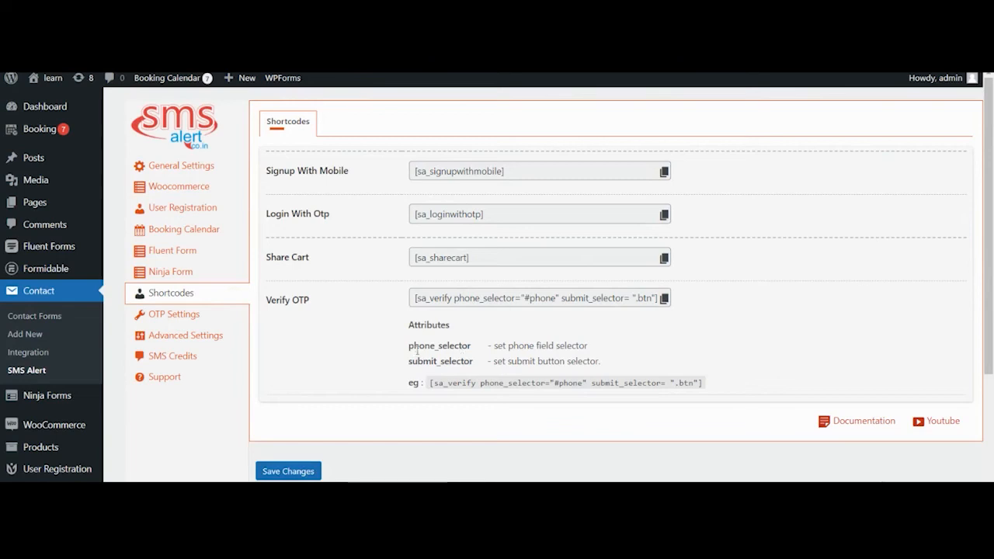
double_click(439, 346)
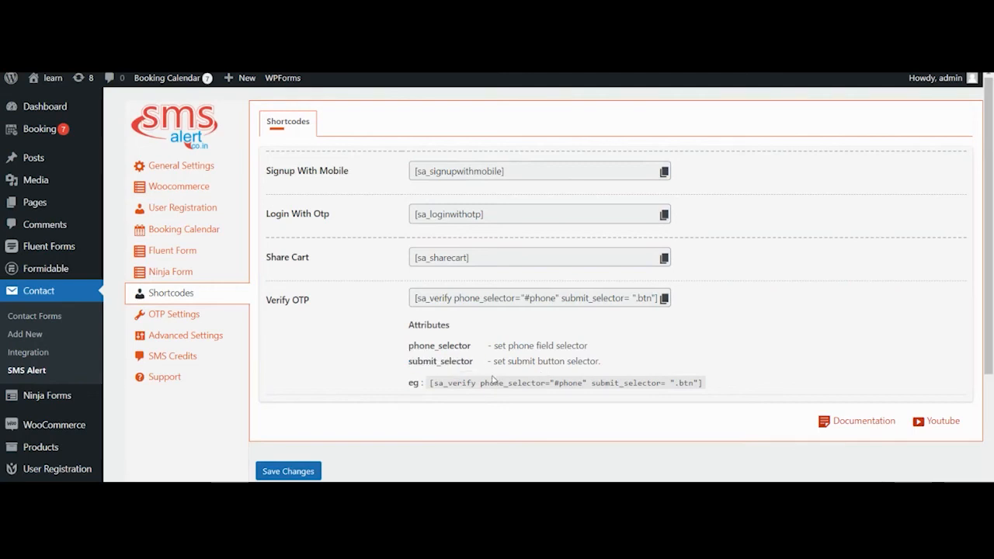
mouse_move(561, 390)
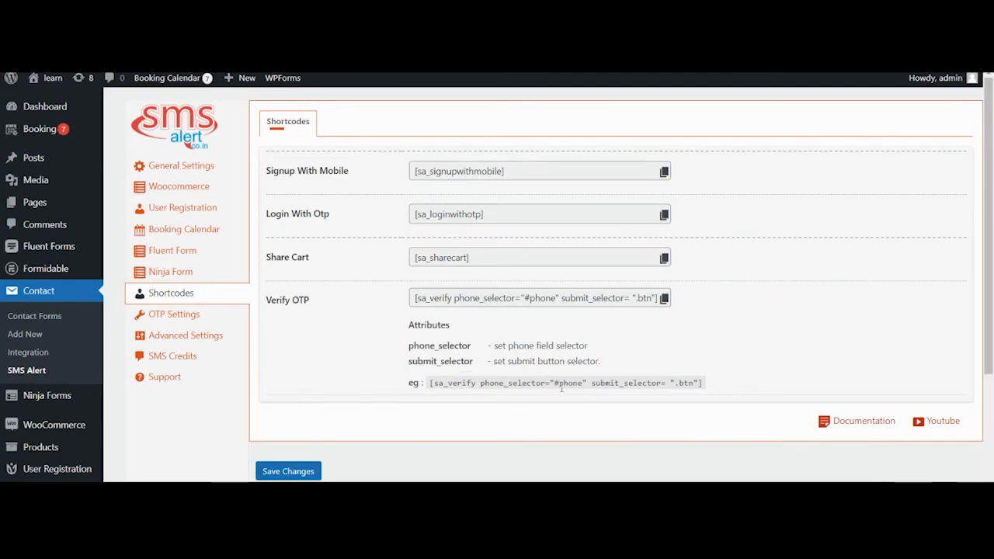
mouse_move(665, 401)
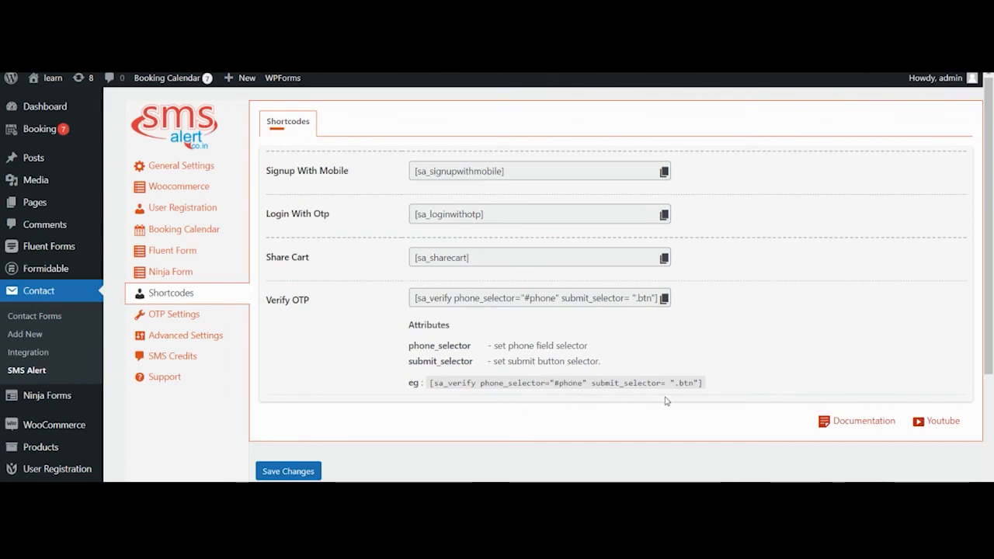
mouse_move(585, 402)
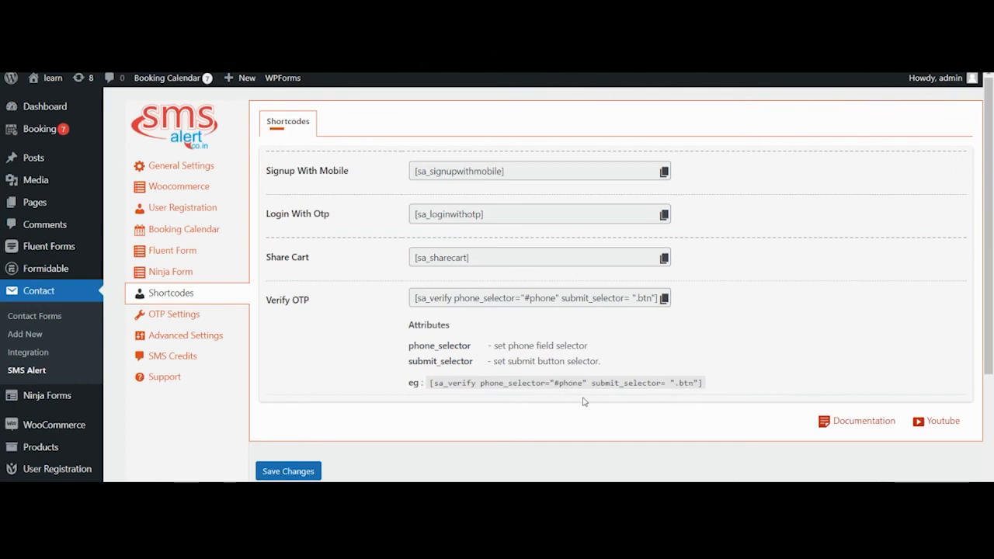
mouse_move(686, 398)
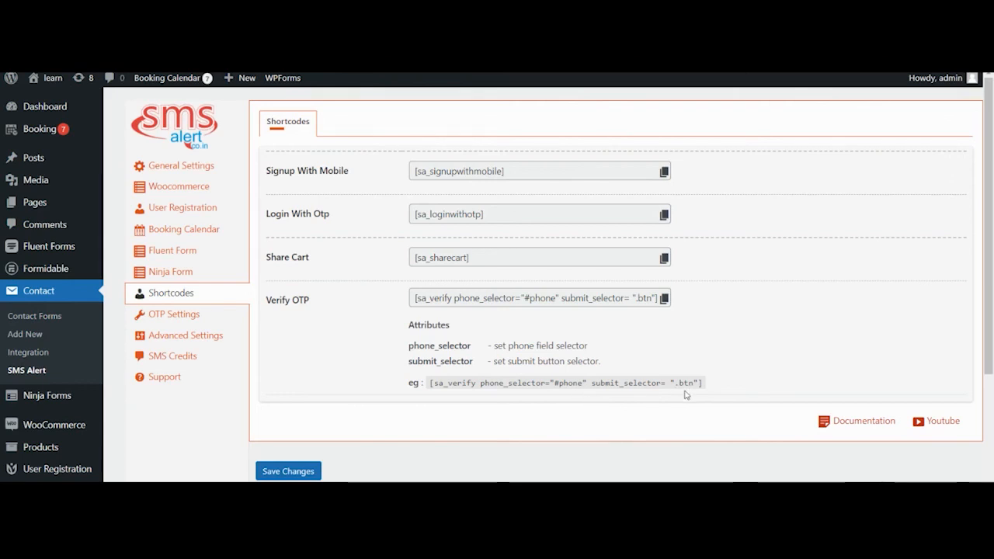
mouse_move(666, 299)
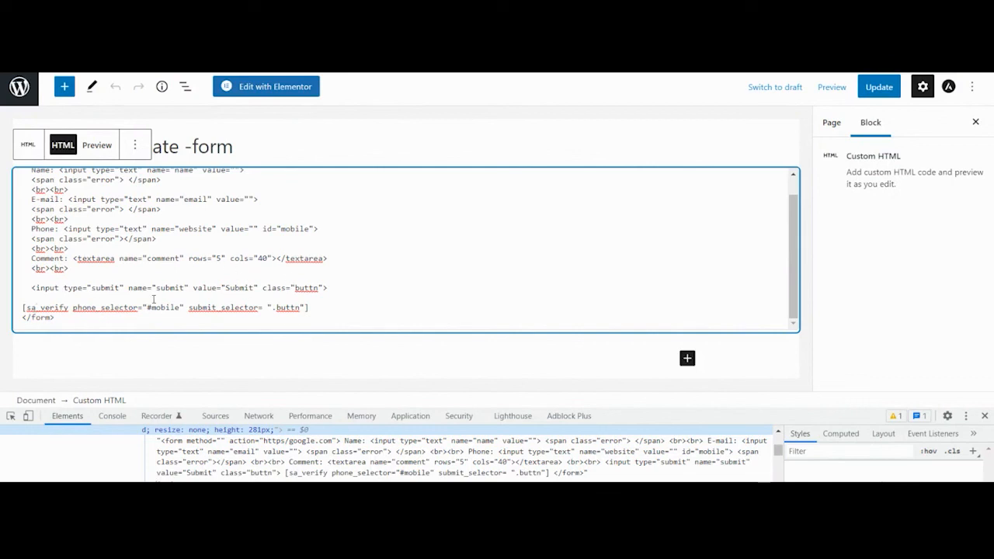
- Check the #mobile and .buttn selectors in [sa_verify], update the page, and view it live
double_click(158, 308)
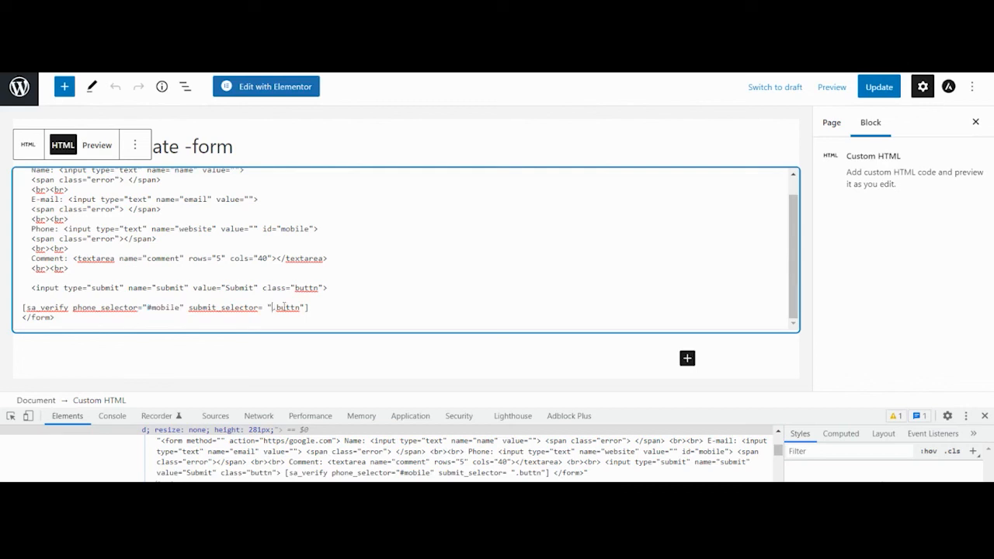
double_click(287, 308)
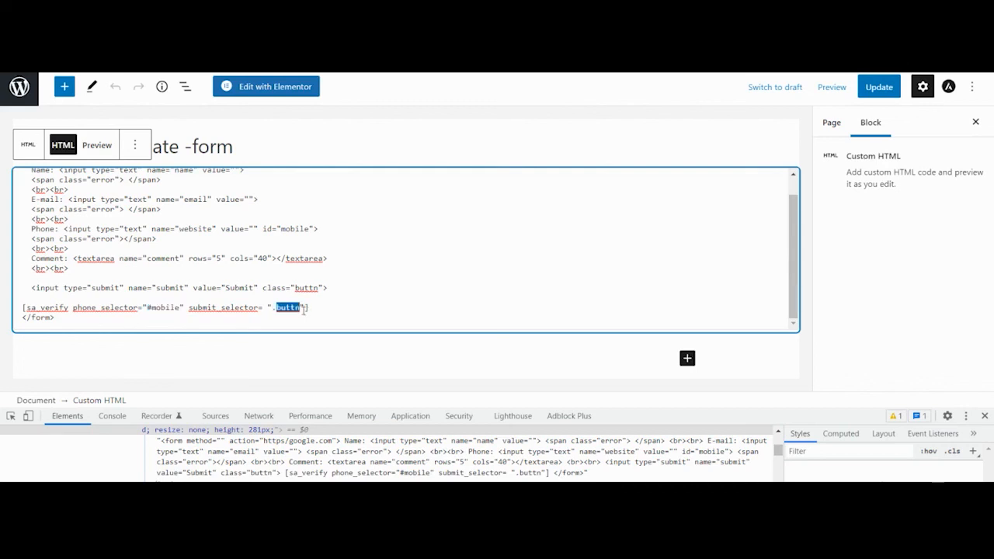
left_click(879, 87)
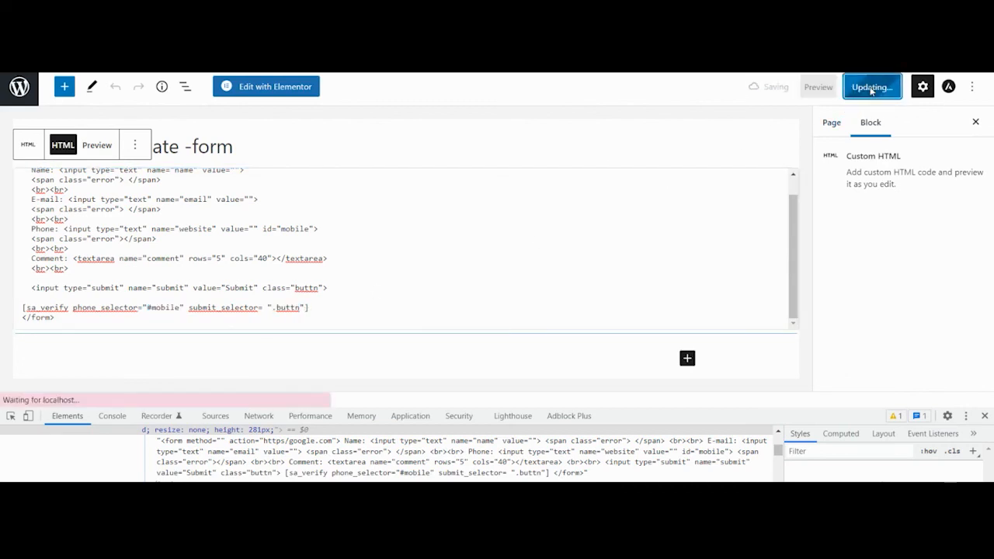
left_click(871, 86)
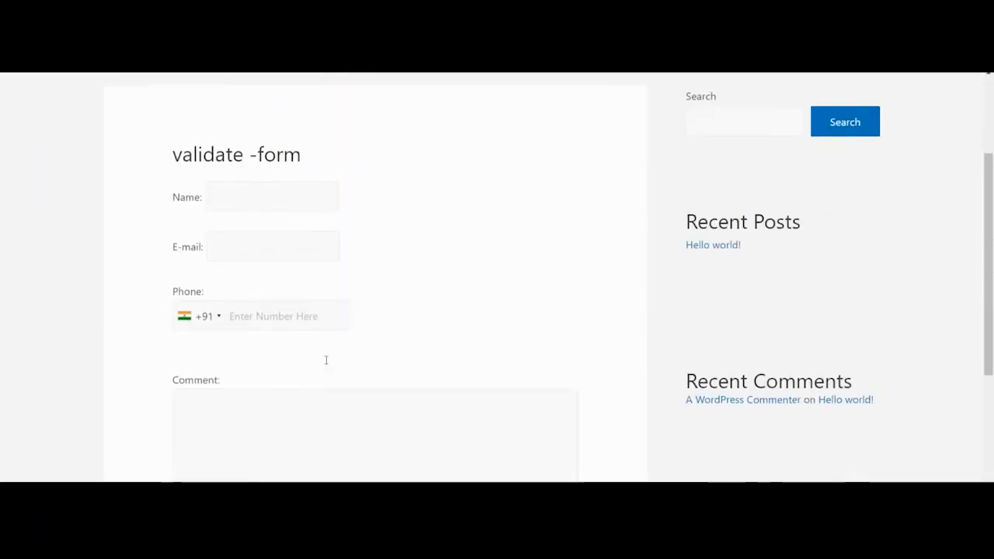